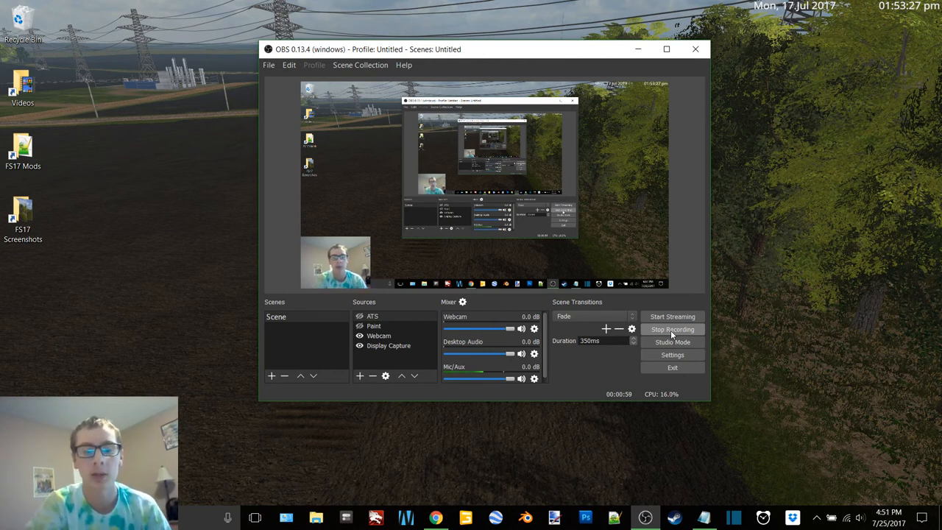
mouse_move(435, 517)
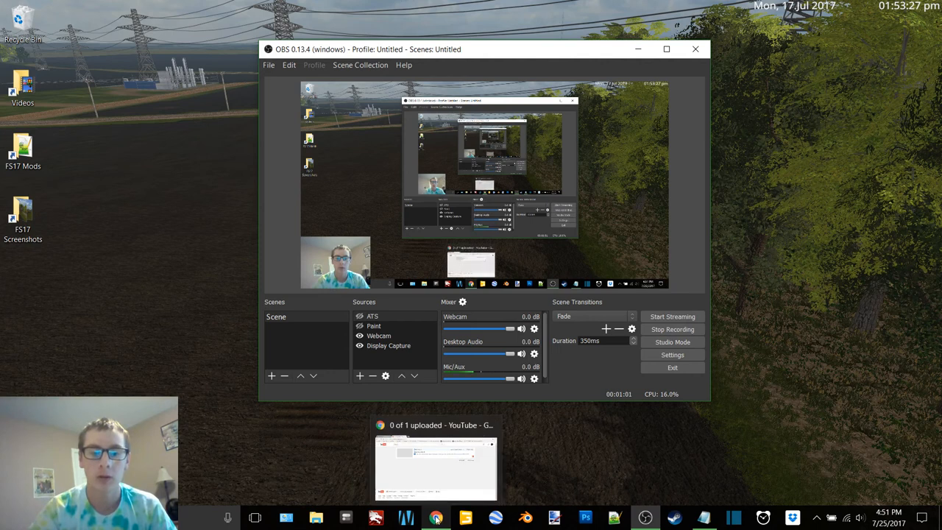
- Bring the YouTube upload page forward and reopen the 'Makin Hay-July 6th' details editor
left_click(436, 468)
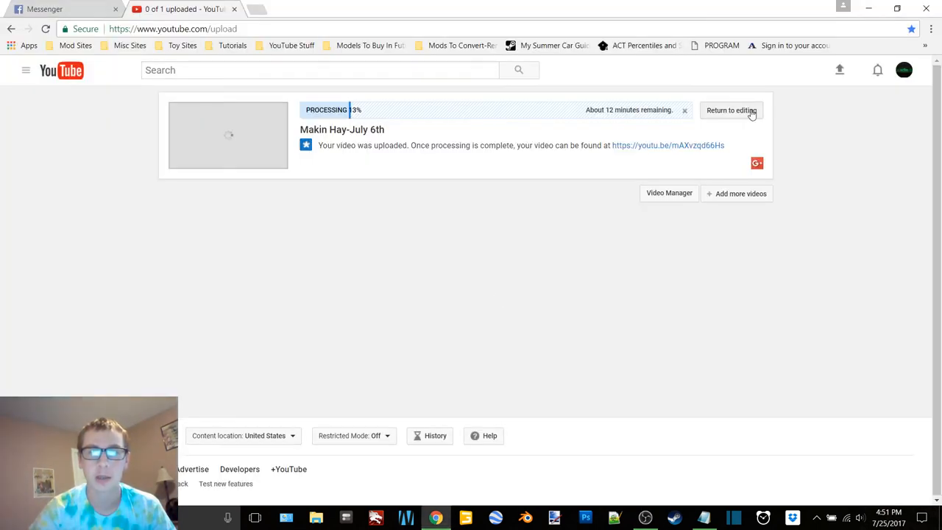
left_click(729, 111)
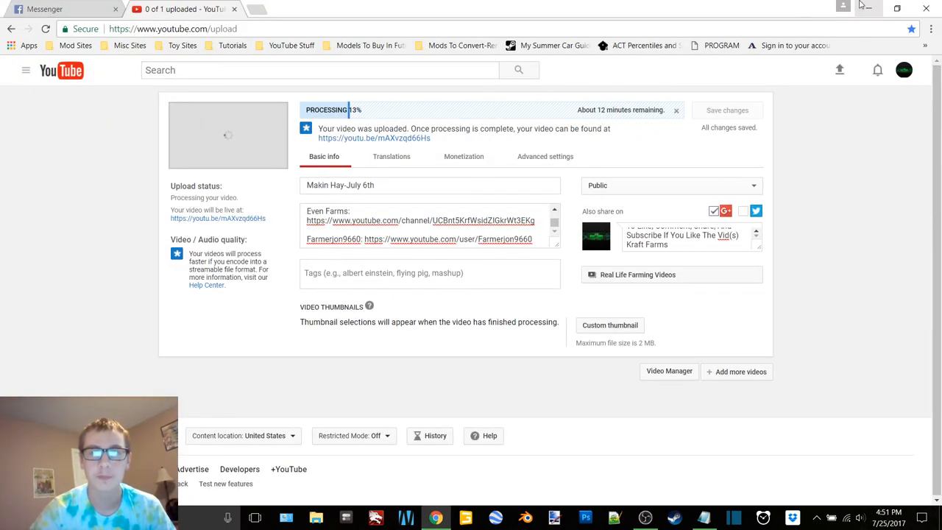